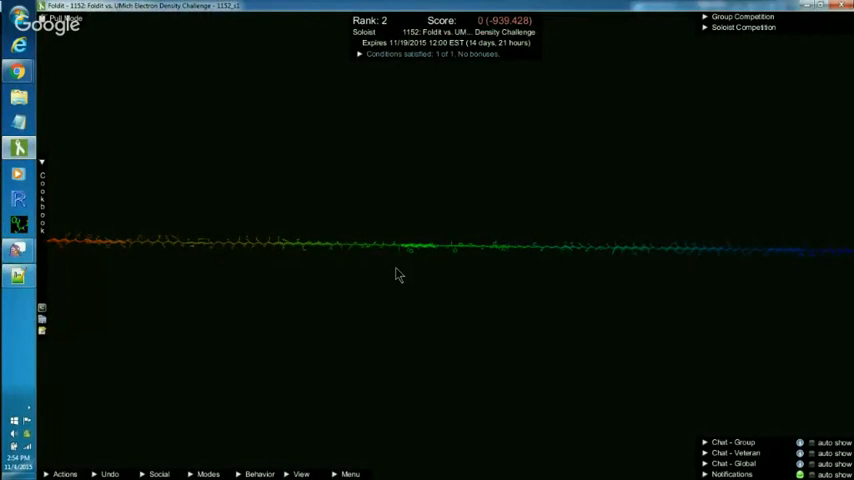
mouse_move(575, 296)
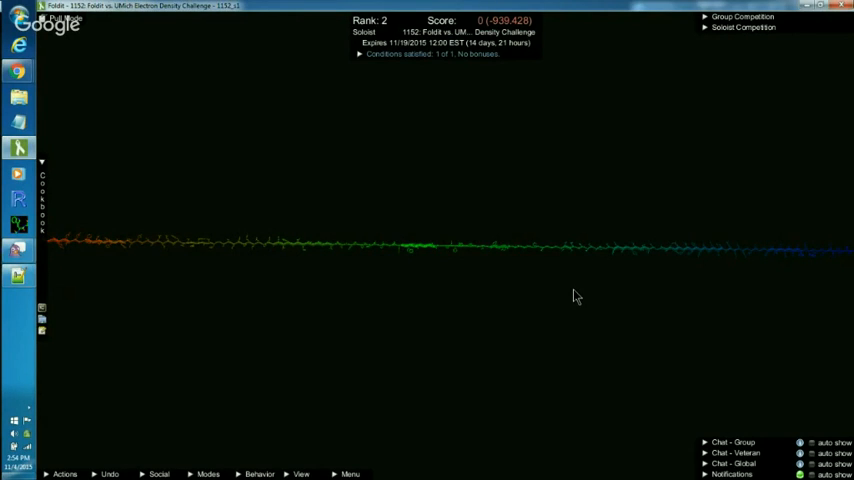
mouse_move(513, 290)
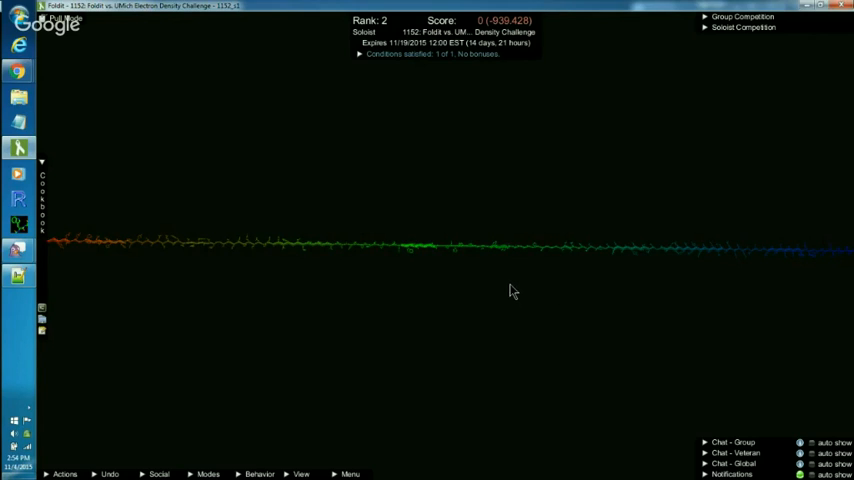
mouse_move(550, 268)
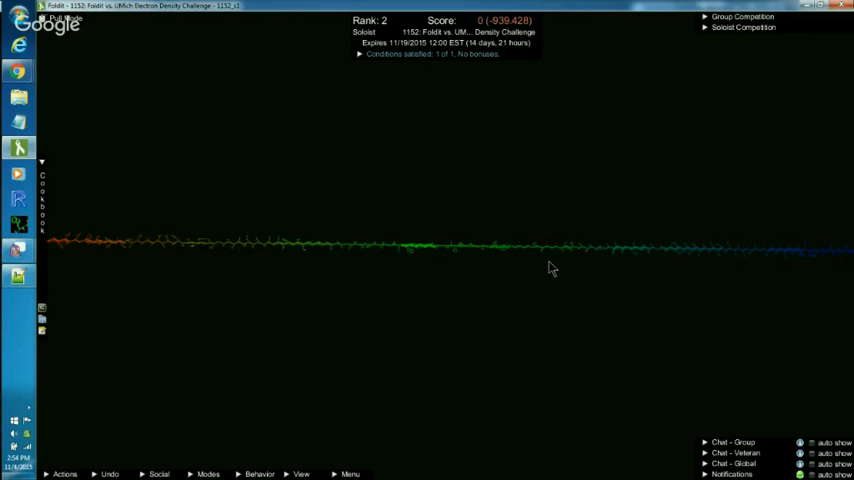
mouse_move(504, 284)
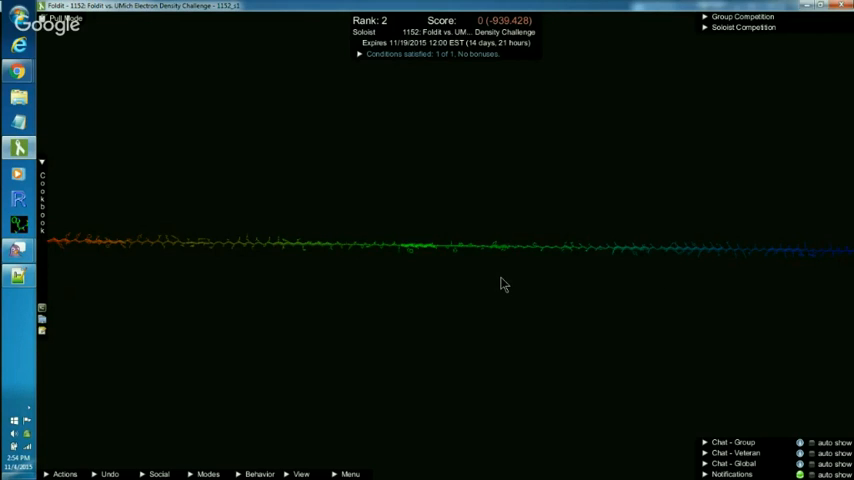
mouse_move(490, 286)
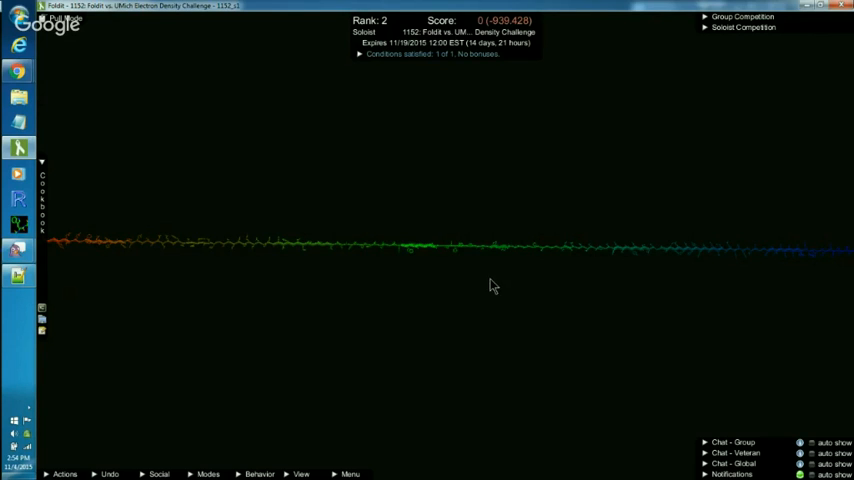
mouse_move(728, 312)
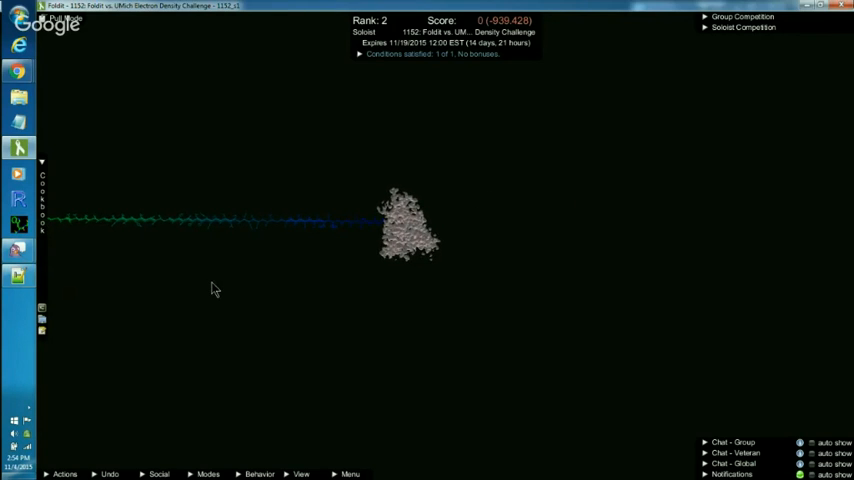
mouse_move(378, 230)
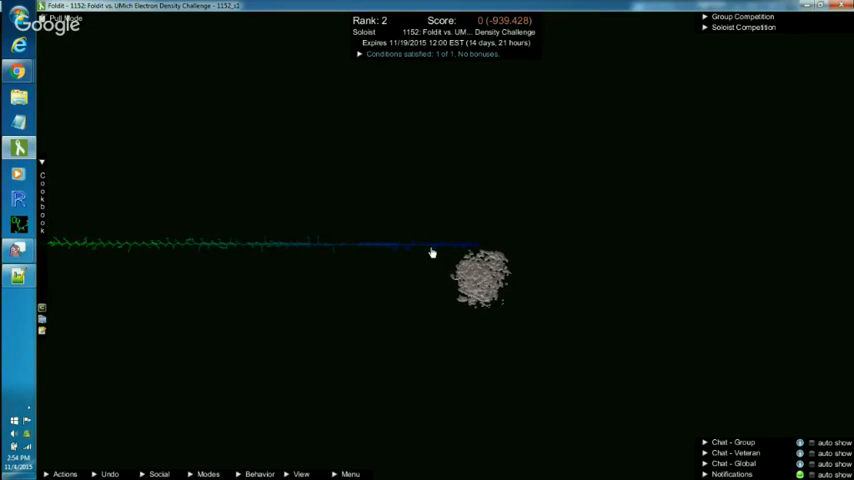
Zoom the camera in on the blue backbone inside the loaded density cloud
click(432, 245)
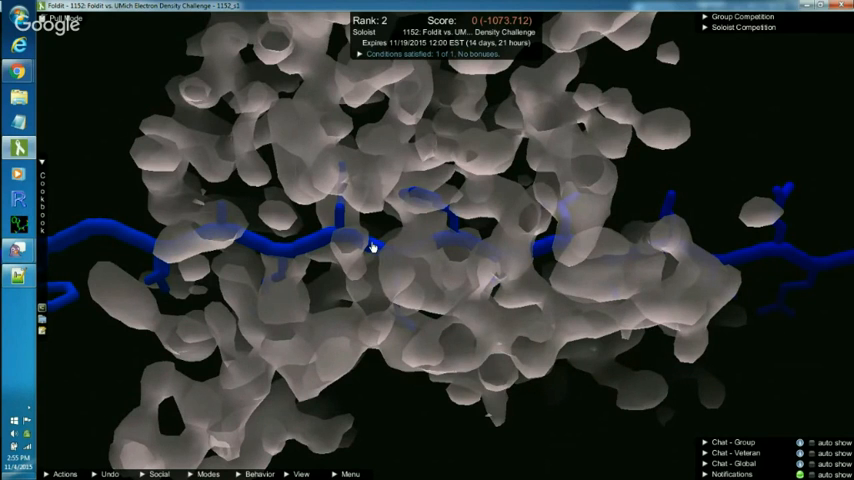
Zoom out so the entire density cloud around the backbone is in view
drag(370, 248, 715, 145)
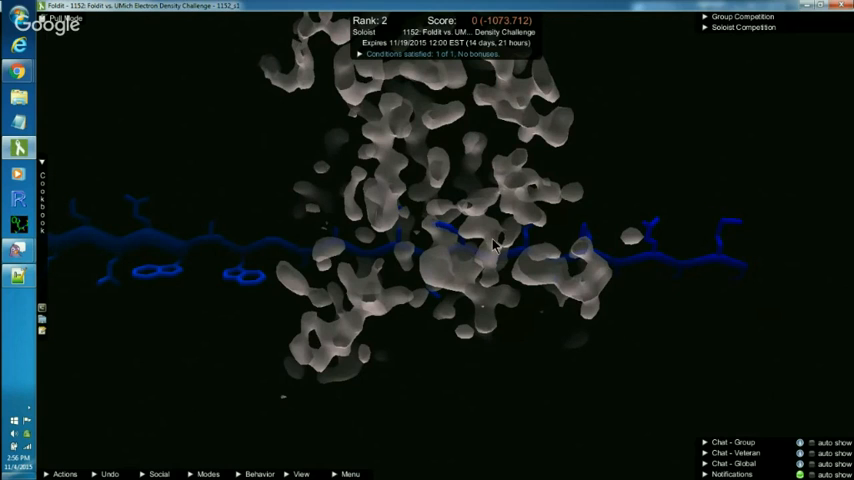
mouse_move(654, 188)
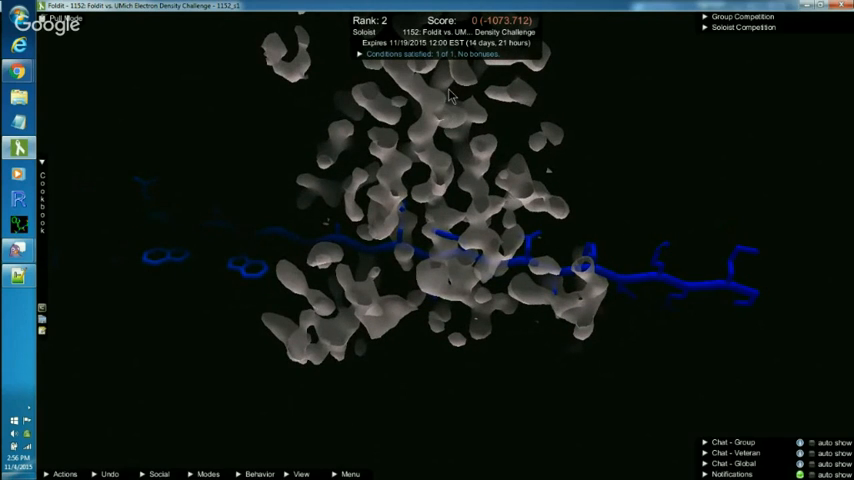
mouse_move(428, 178)
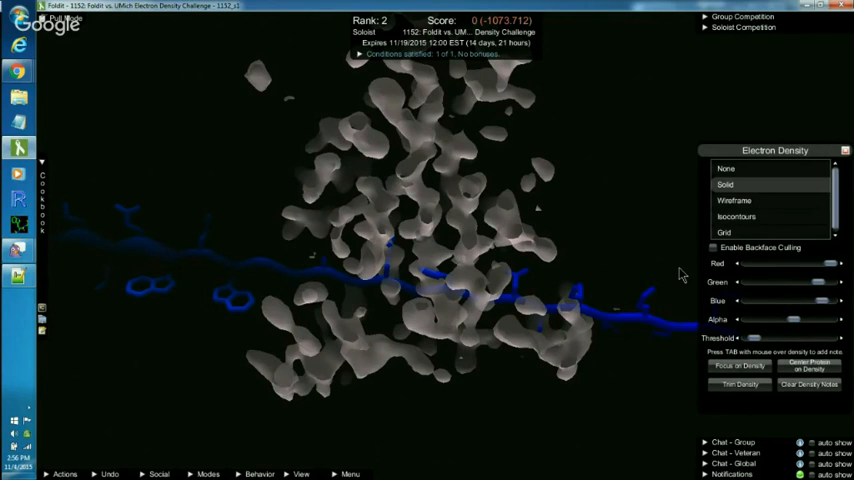
mouse_move(763, 351)
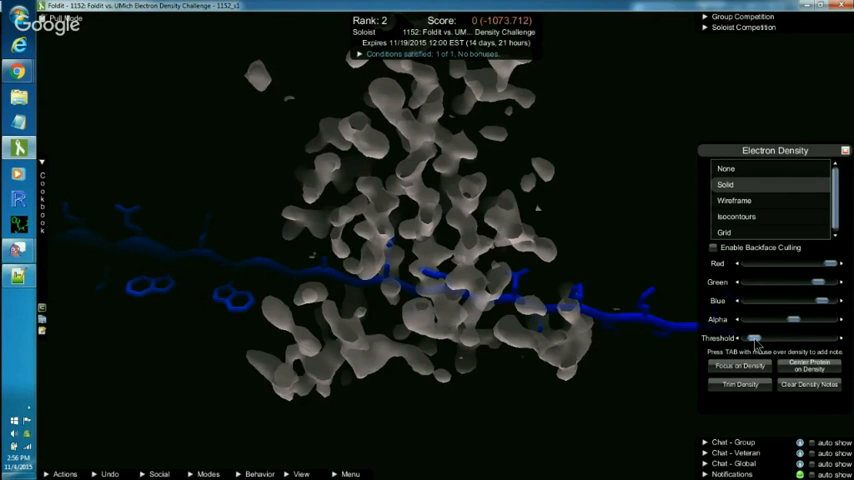
mouse_move(757, 333)
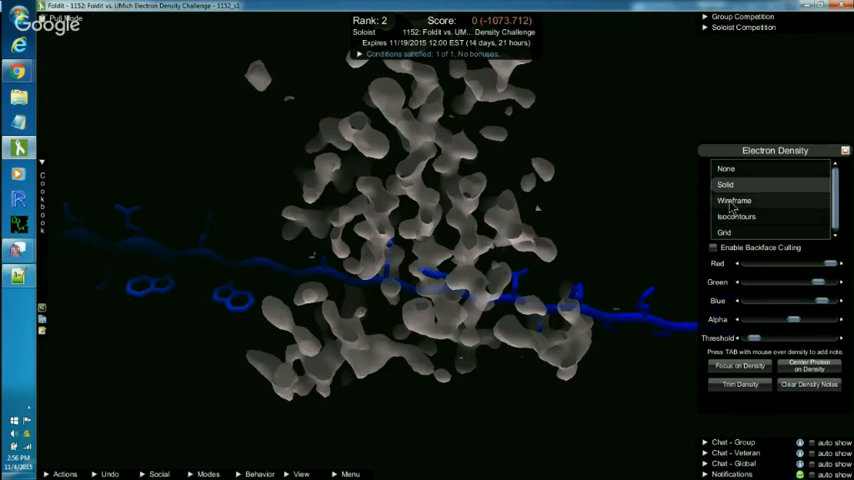
Try the Wireframe density rendering, then switch back to Solid surfaces
click(733, 200)
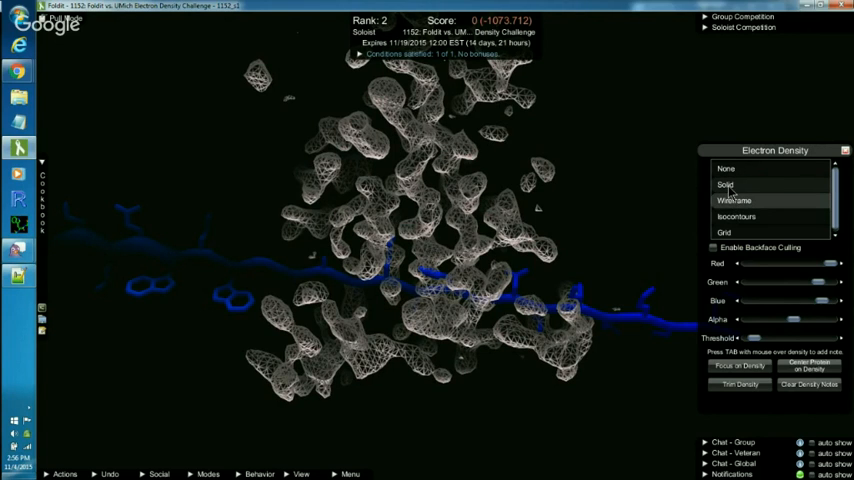
click(725, 184)
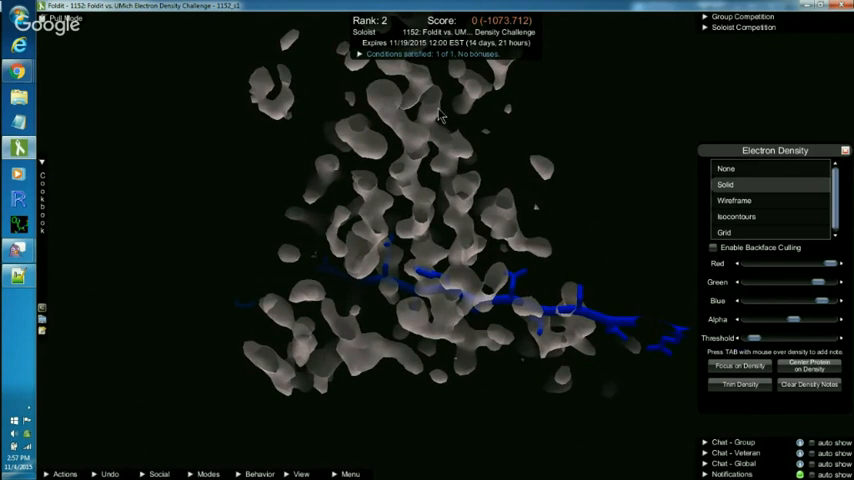
mouse_move(435, 235)
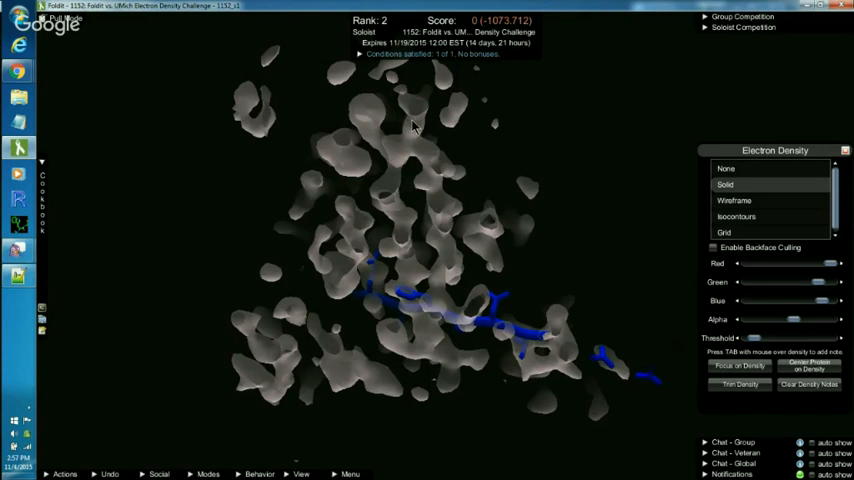
mouse_move(452, 149)
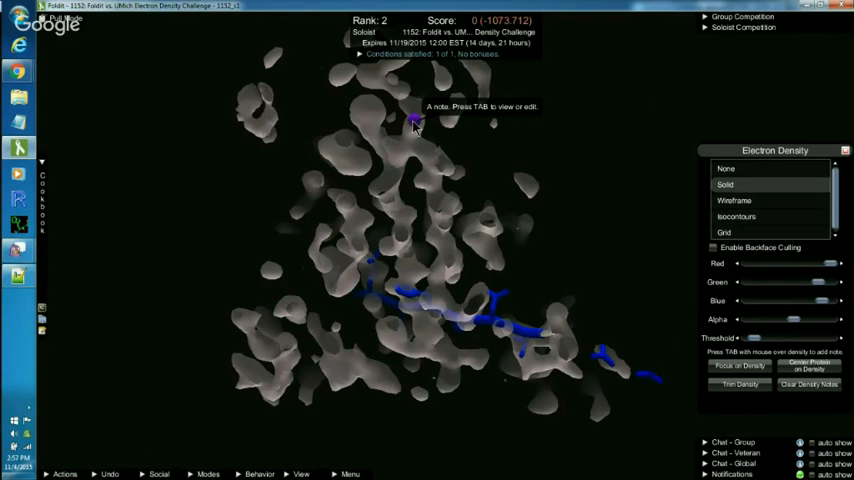
Color the newly added density note marker red near the top of the cloud
click(414, 122)
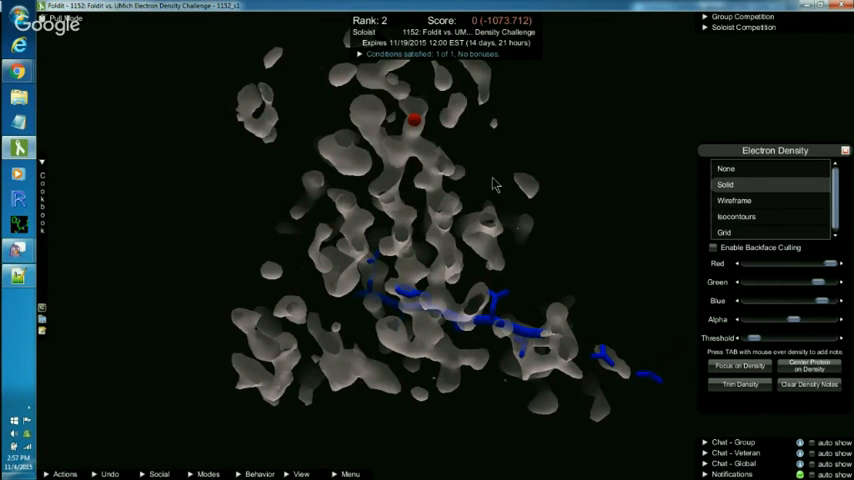
mouse_move(420, 130)
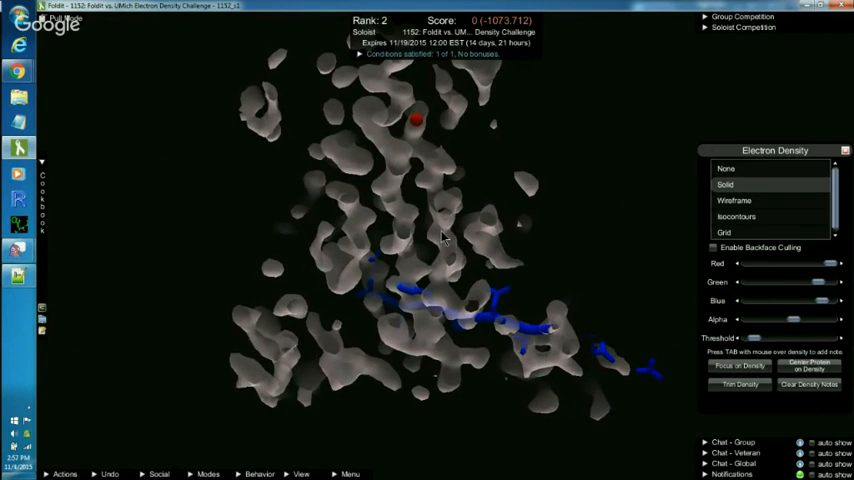
mouse_move(442, 232)
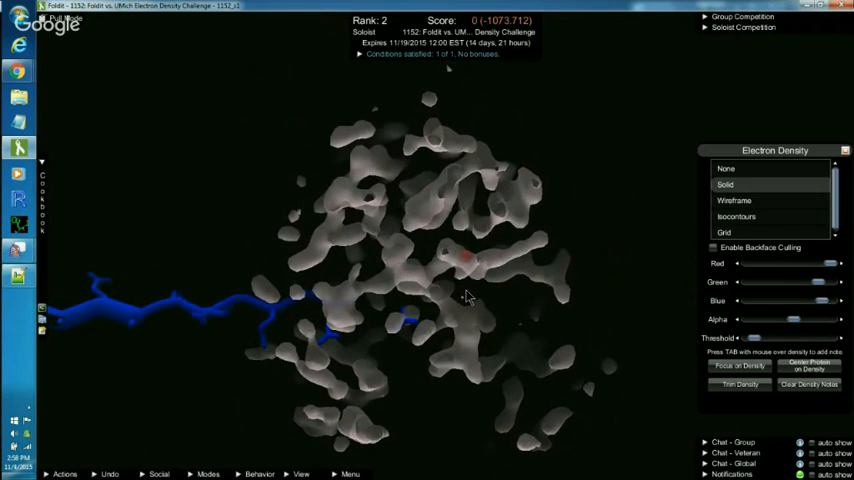
mouse_move(447, 307)
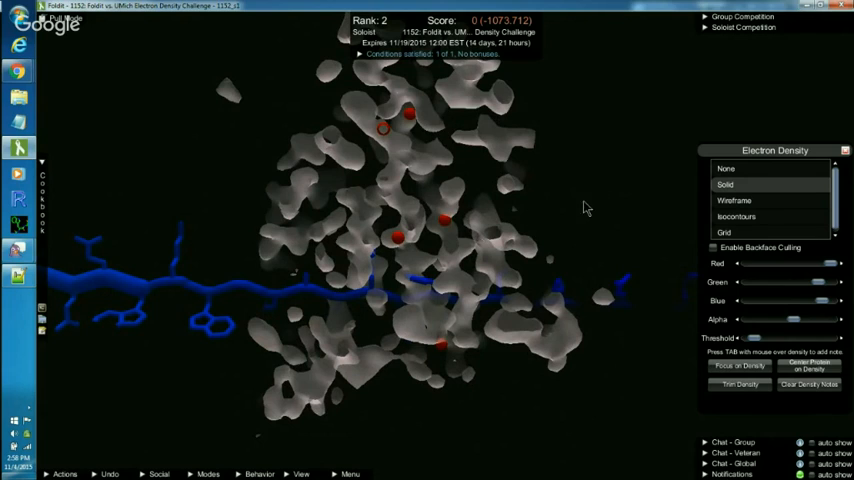
mouse_move(456, 224)
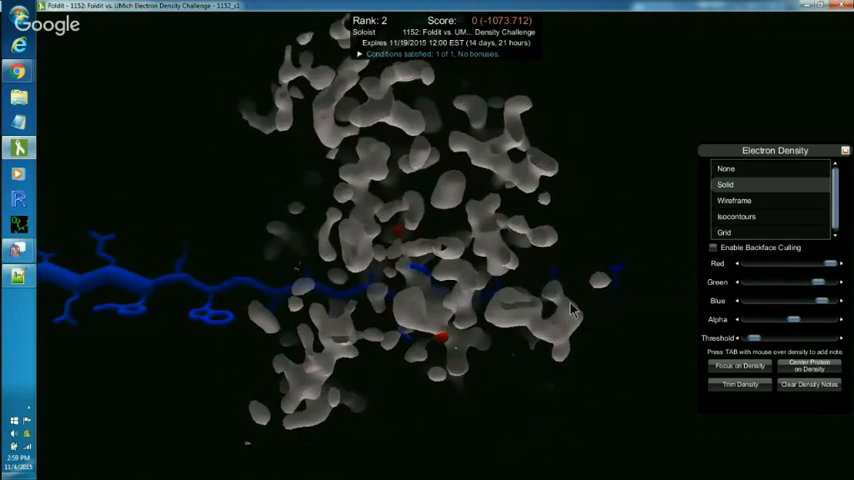
drag(575, 310, 560, 418)
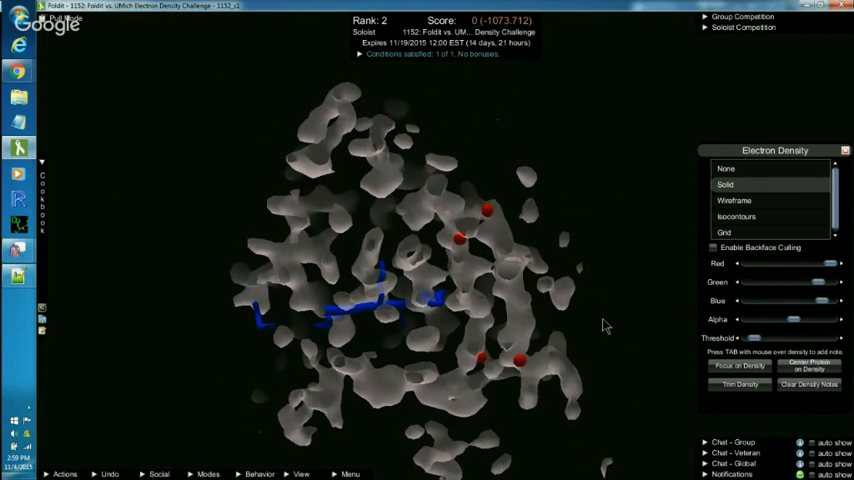
drag(603, 325, 510, 358)
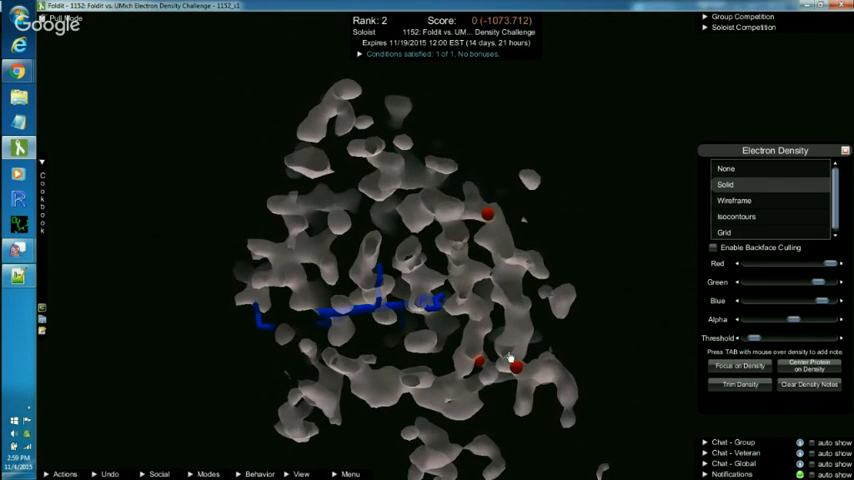
mouse_move(515, 350)
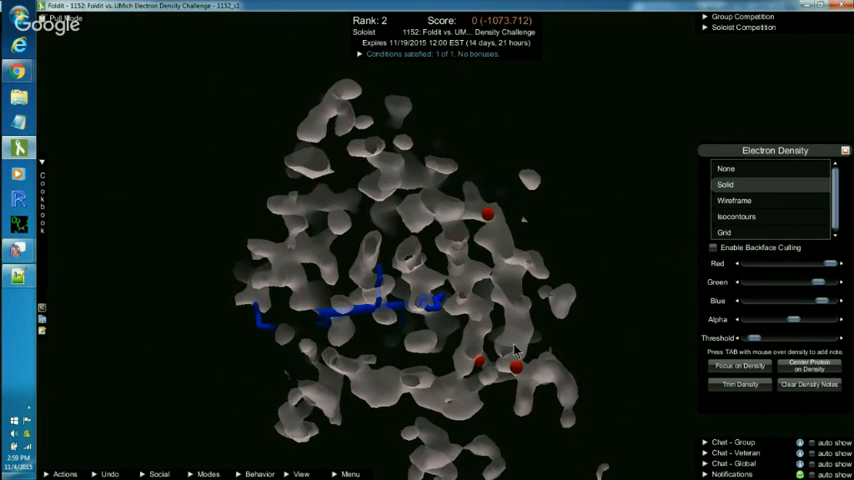
mouse_move(545, 262)
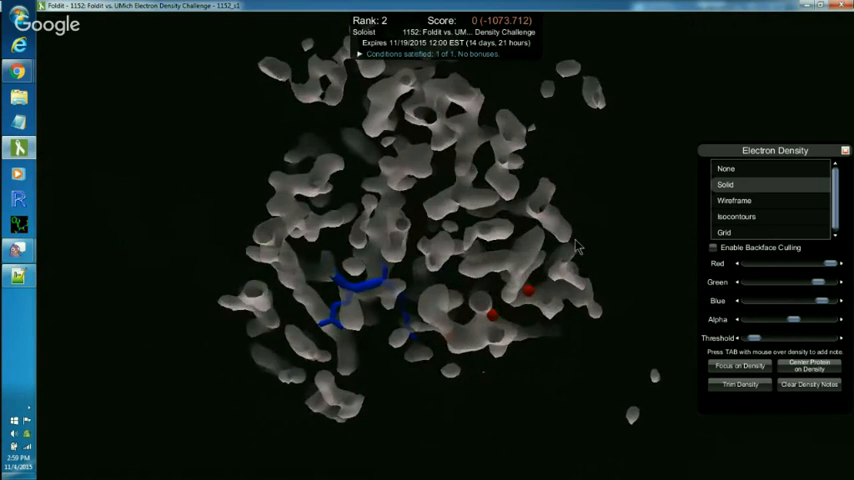
drag(575, 245, 390, 165)
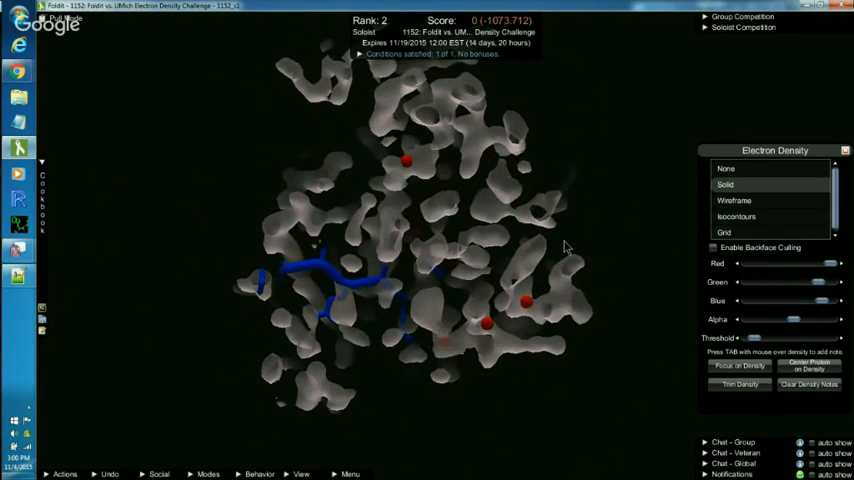
mouse_move(555, 253)
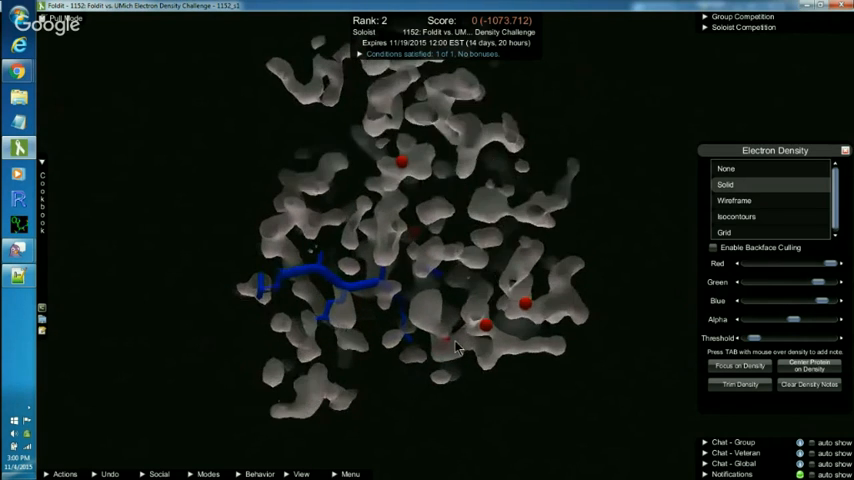
drag(455, 345, 390, 275)
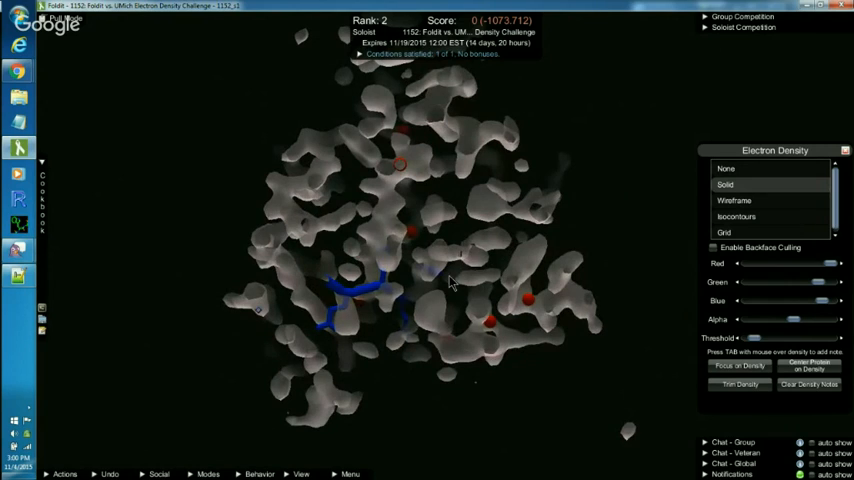
mouse_move(442, 281)
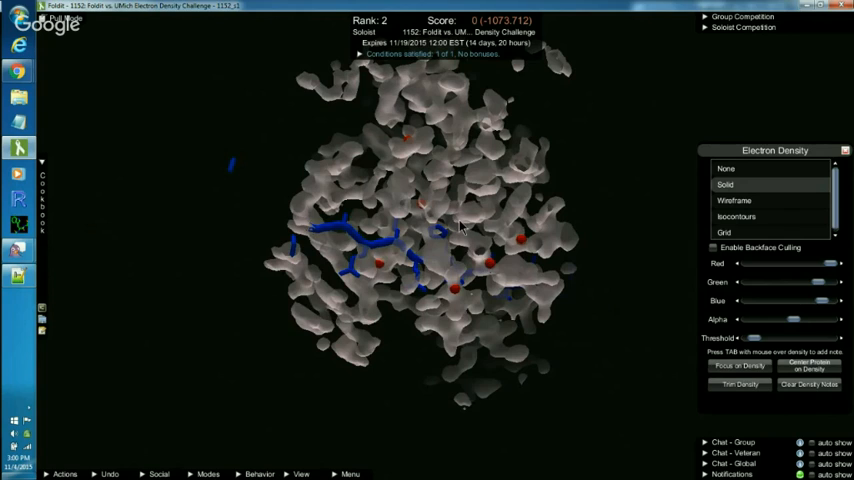
mouse_move(483, 272)
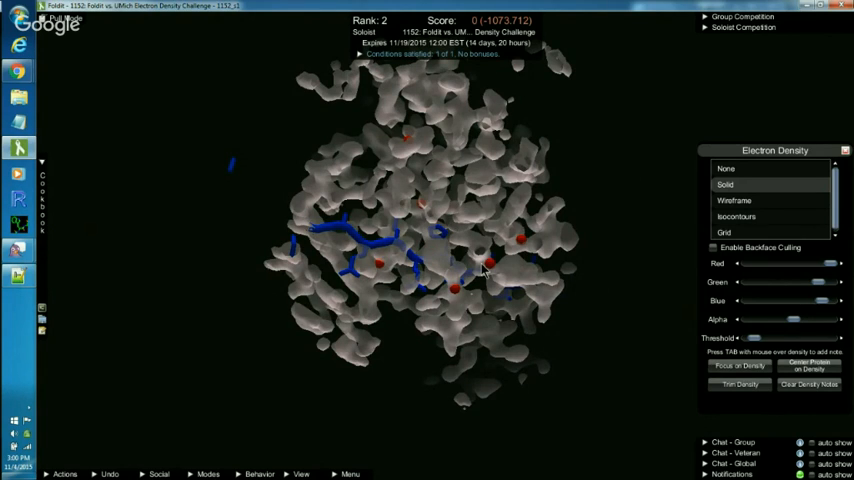
mouse_move(588, 218)
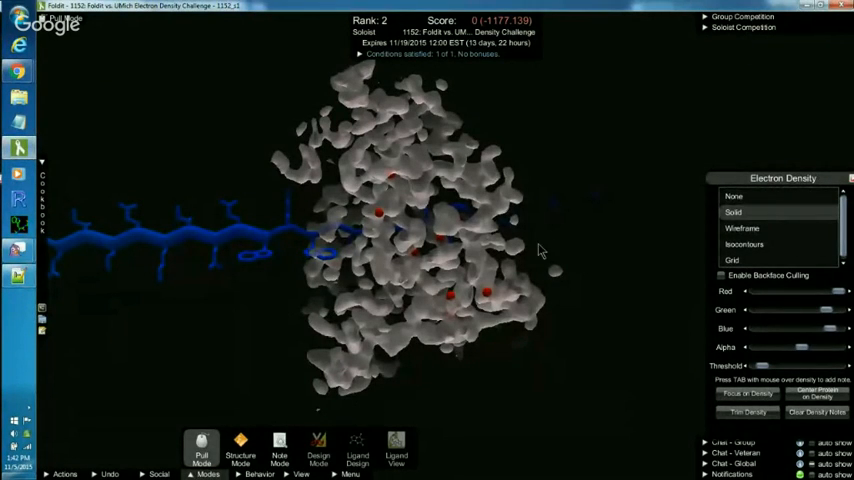
mouse_move(548, 262)
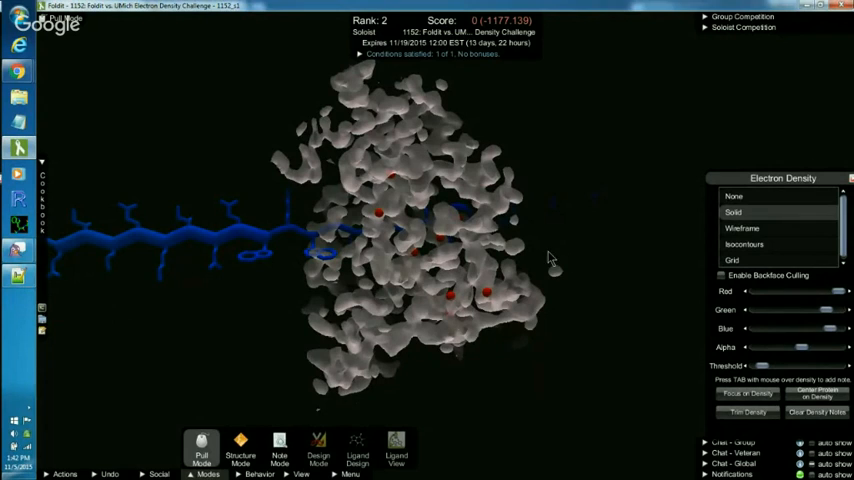
mouse_move(556, 244)
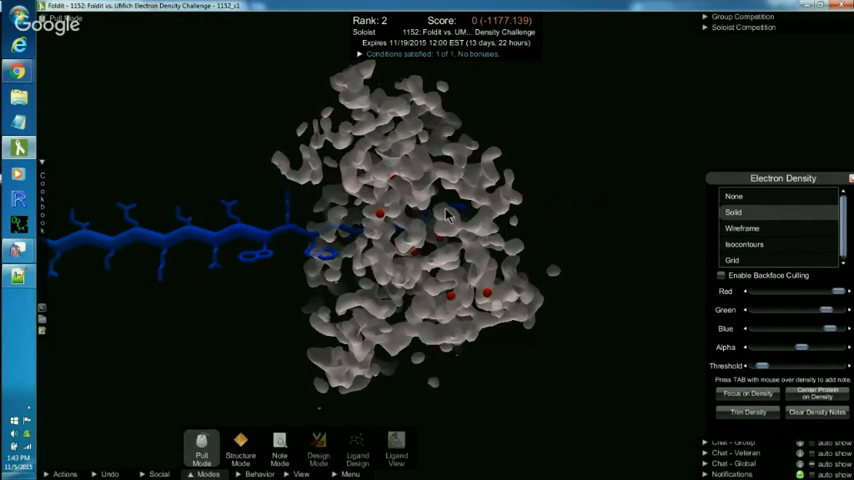
mouse_move(380, 223)
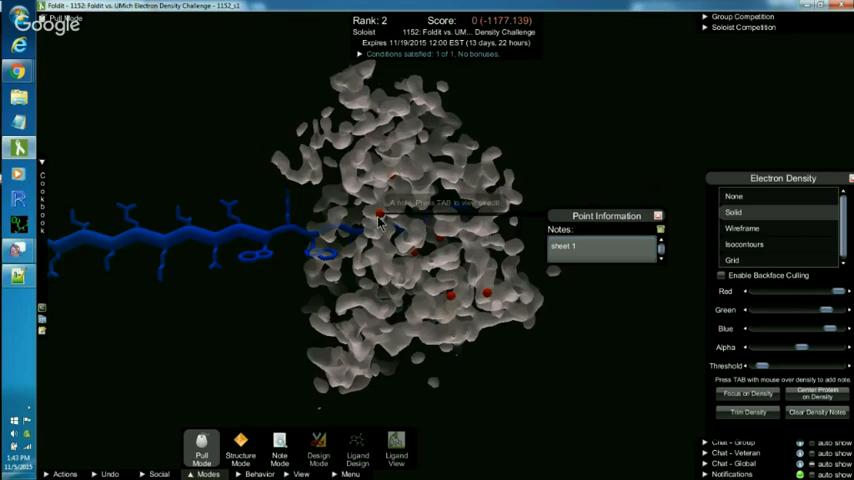
mouse_move(607, 217)
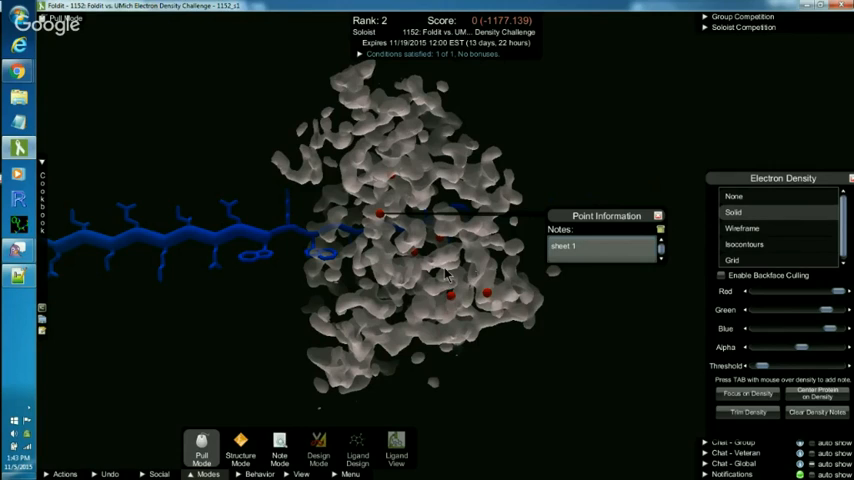
mouse_move(382, 238)
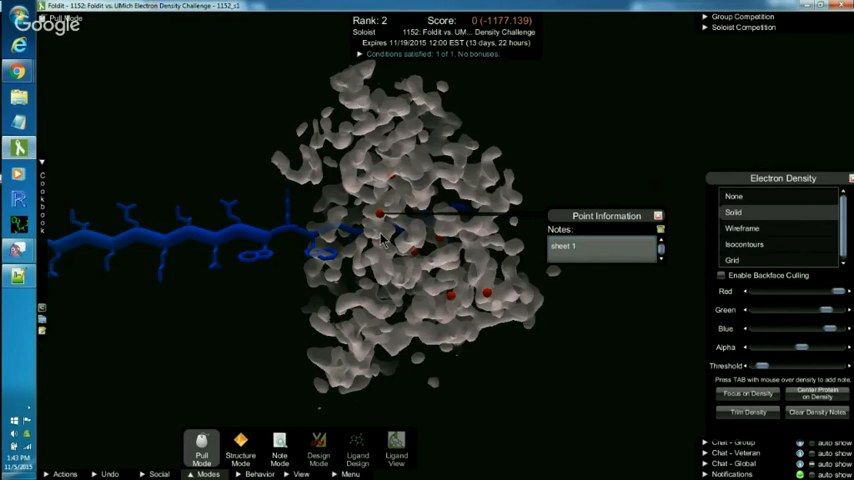
mouse_move(483, 226)
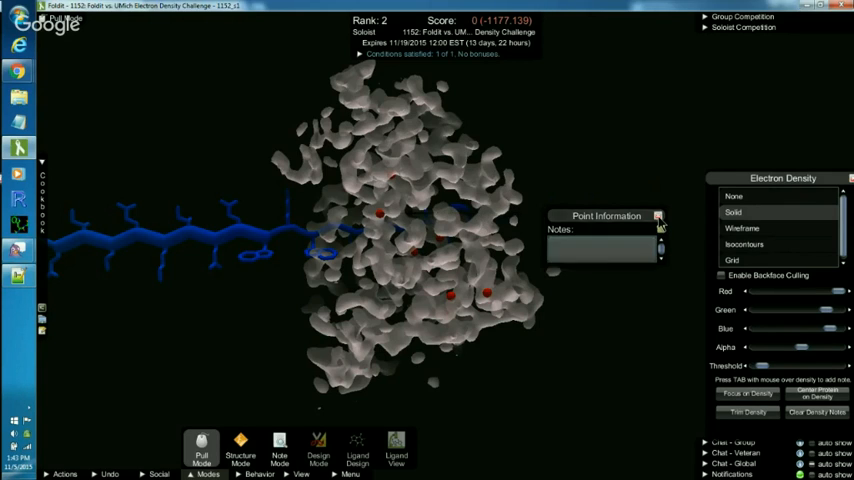
click(658, 216)
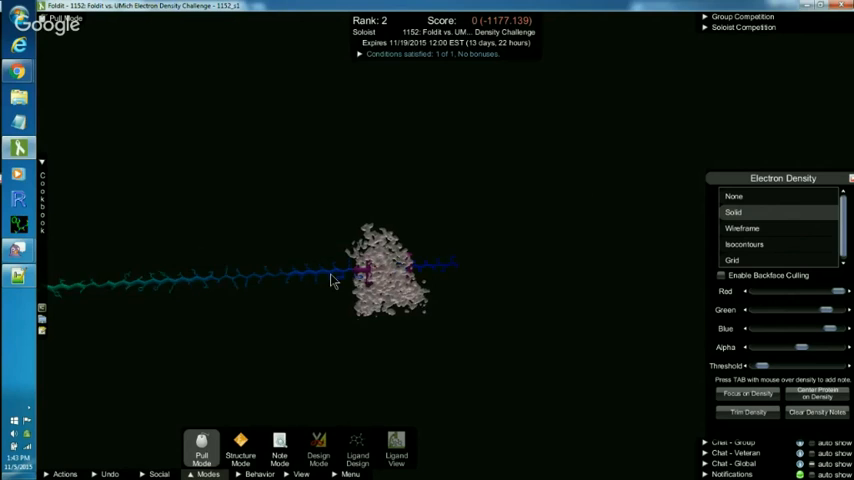
Set Electron Density display to None so only the chain and red notes show
drag(335, 280, 540, 360)
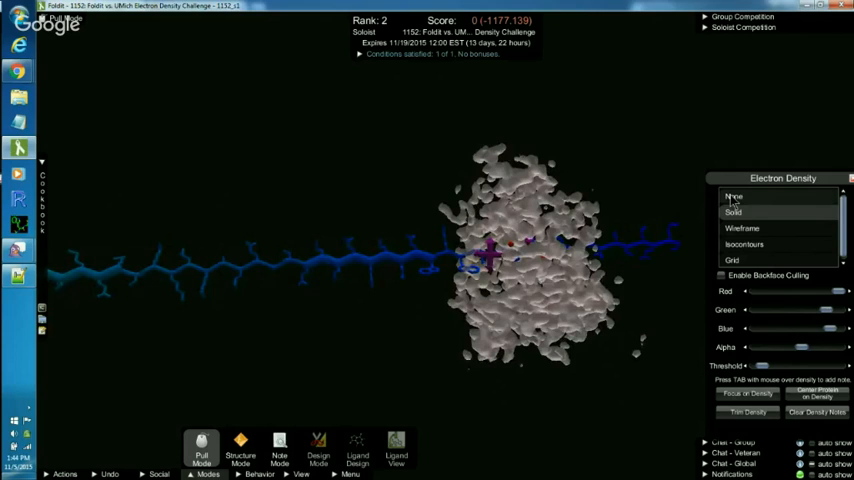
click(733, 196)
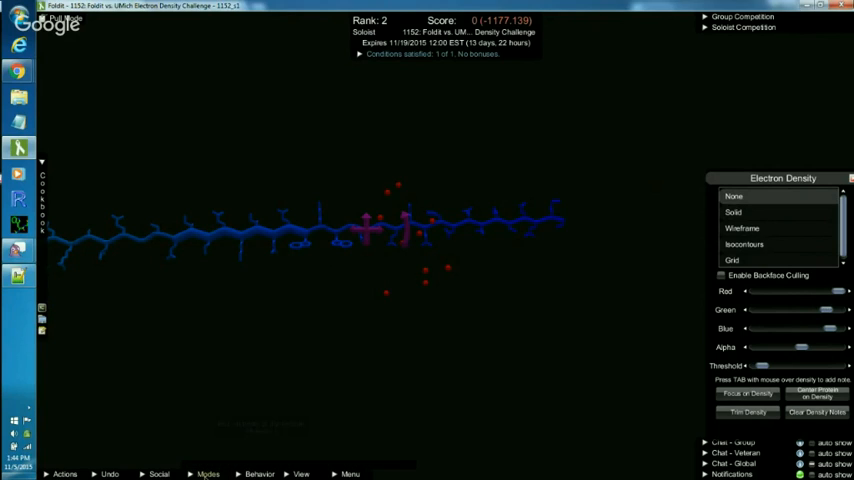
Switch to Note Mode from Modes to reveal the sheet 1–4 labels on the notes
click(208, 474)
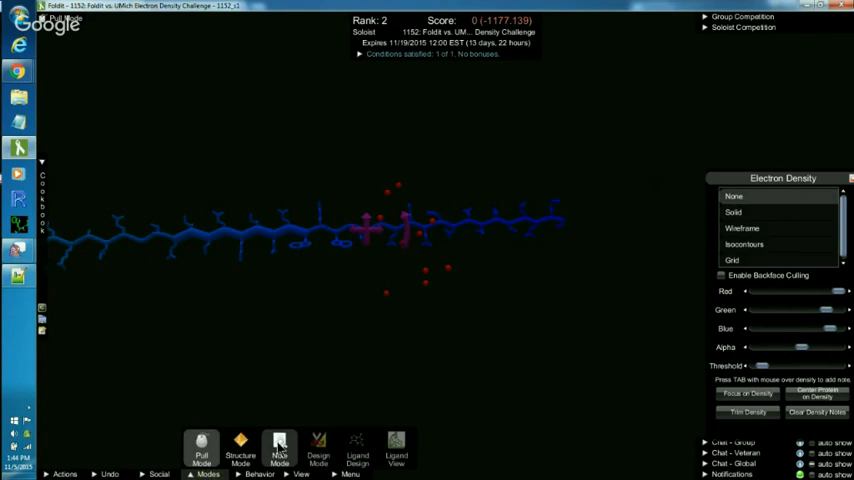
click(279, 451)
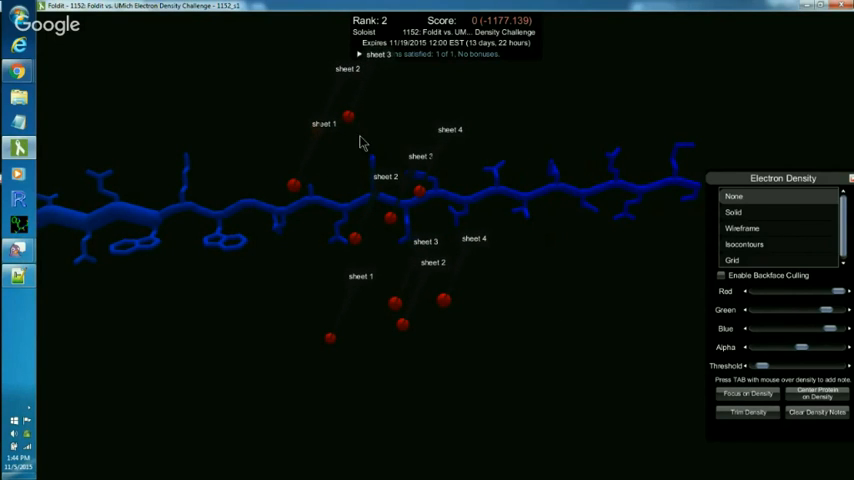
click(279, 450)
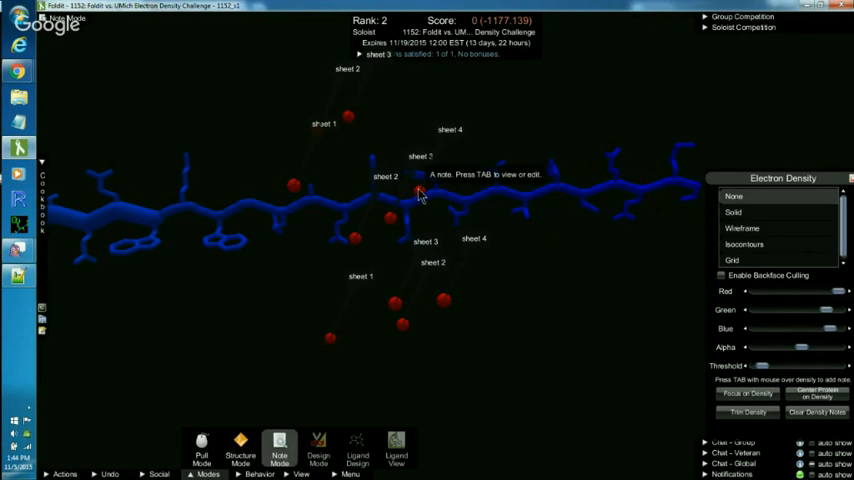
mouse_move(404, 268)
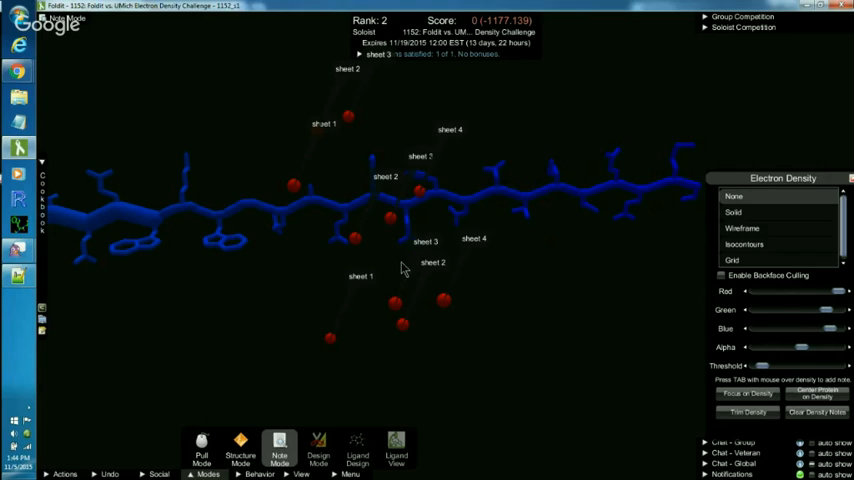
mouse_move(394, 305)
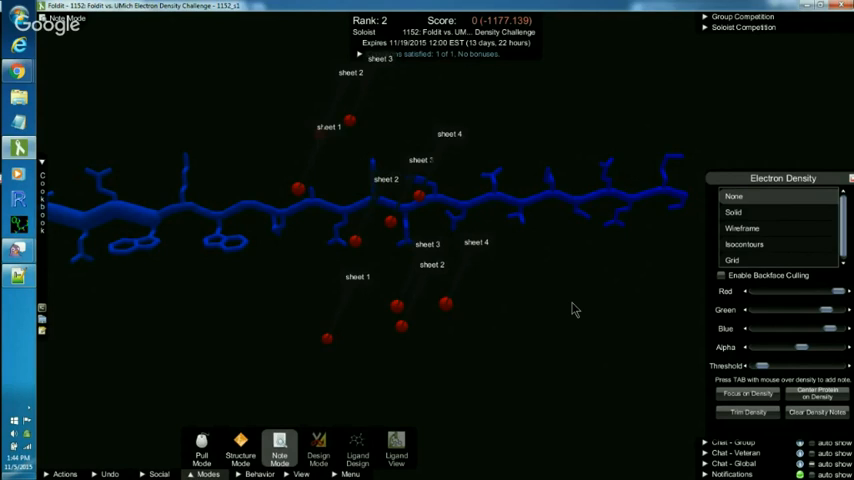
mouse_move(518, 299)
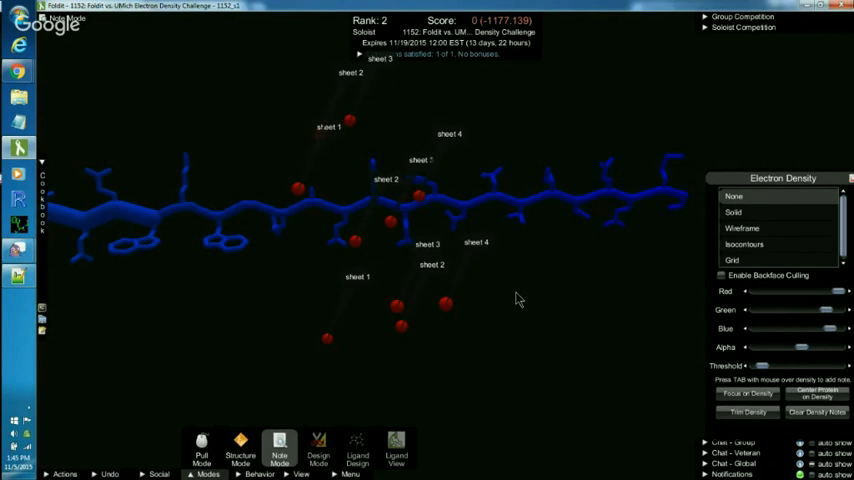
mouse_move(565, 337)
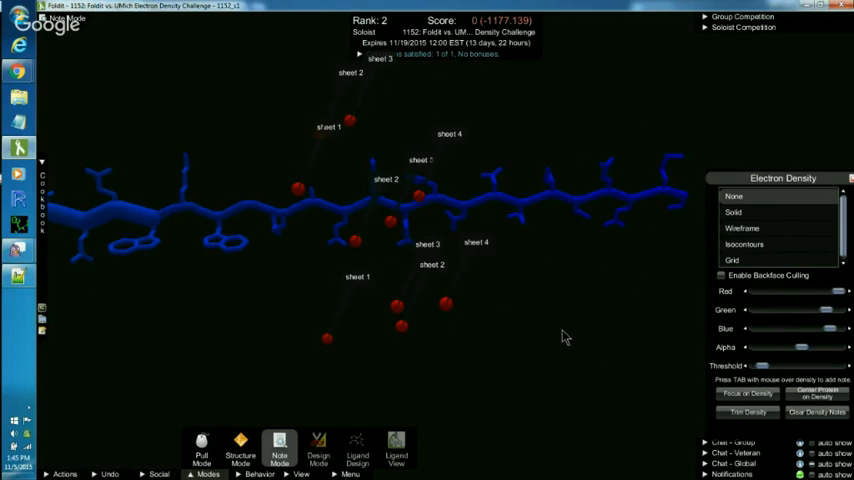